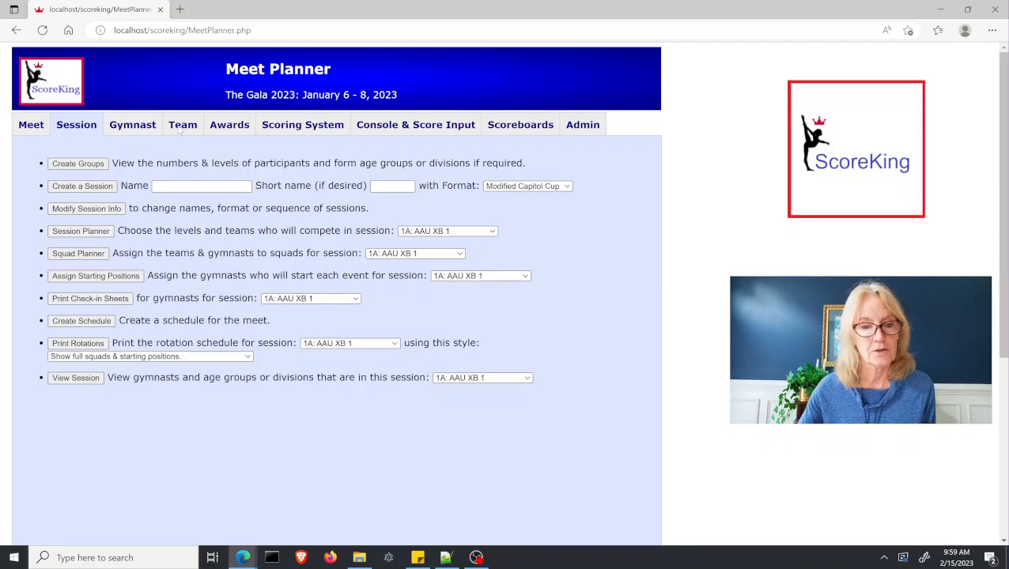
Go to the Team page and start the 'Select teams for team awards' selection
click(183, 124)
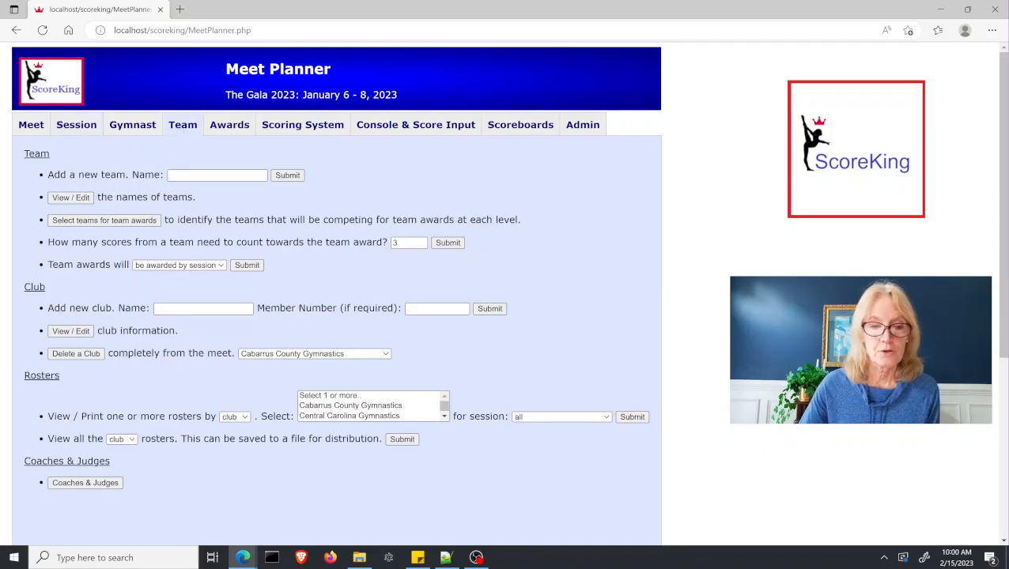
click(104, 220)
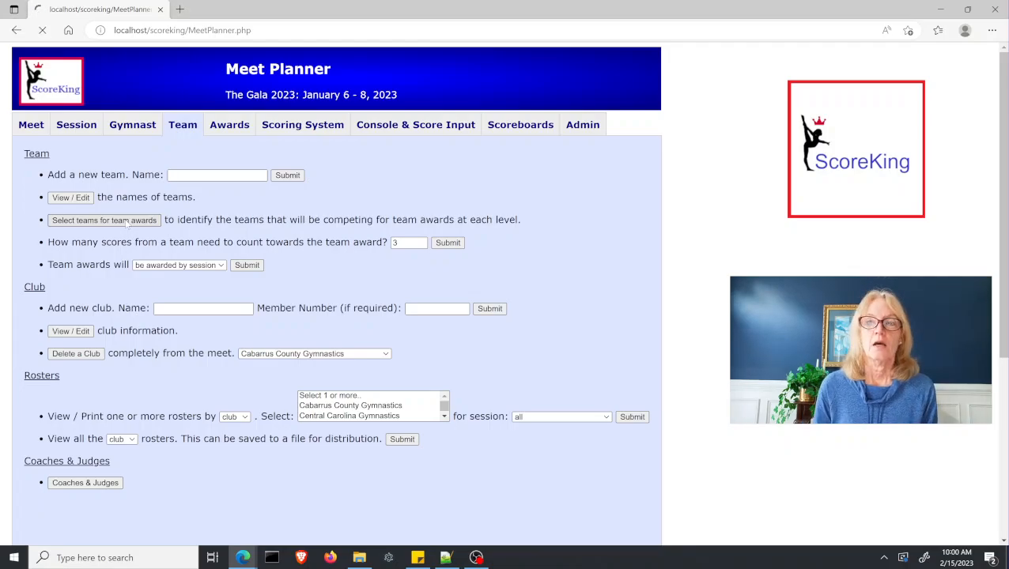
Choose level AAU L7 in the dropdown above the Team Award Competitors table
click(104, 219)
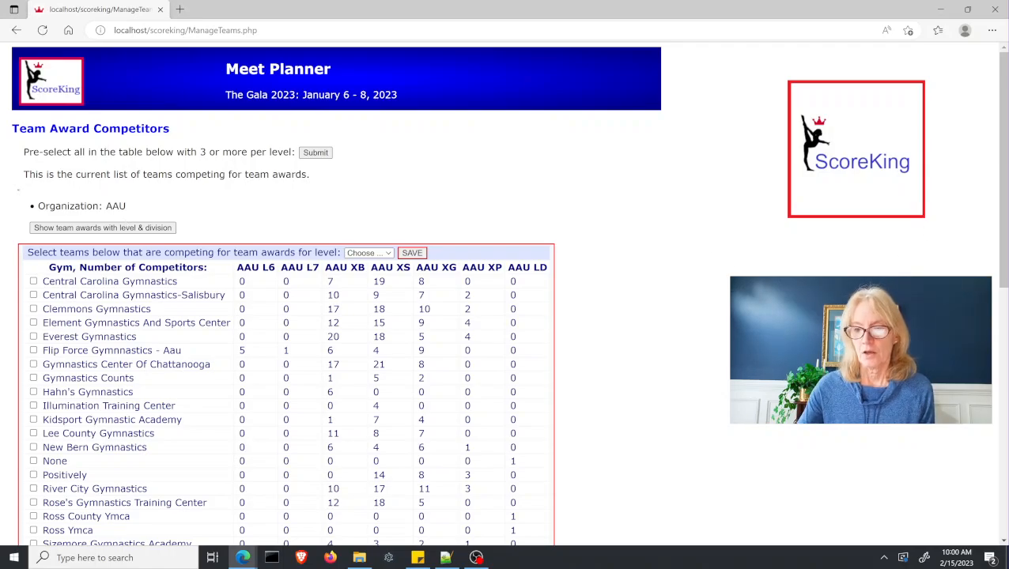
scroll(down, 3)
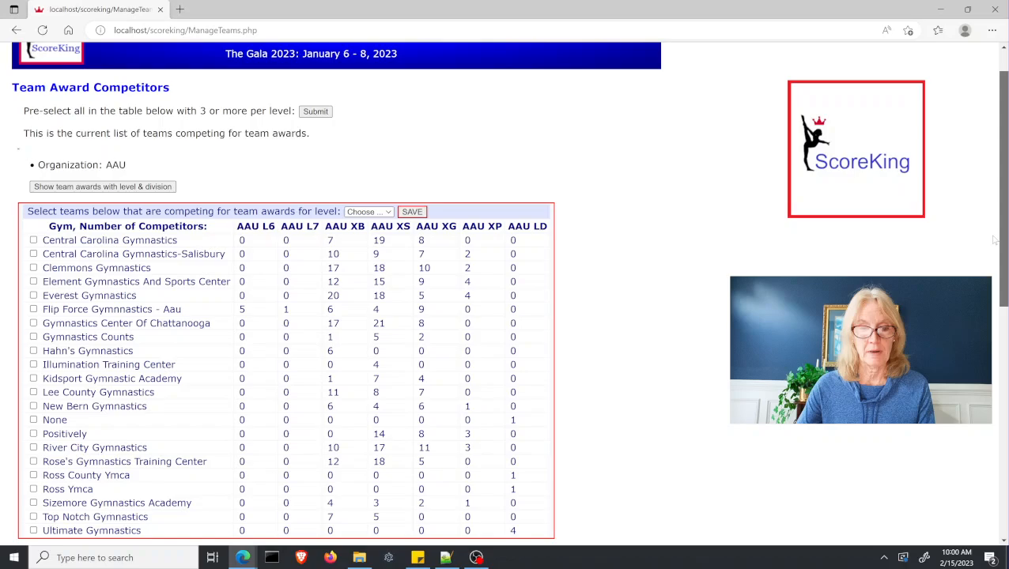
scroll(down, 3)
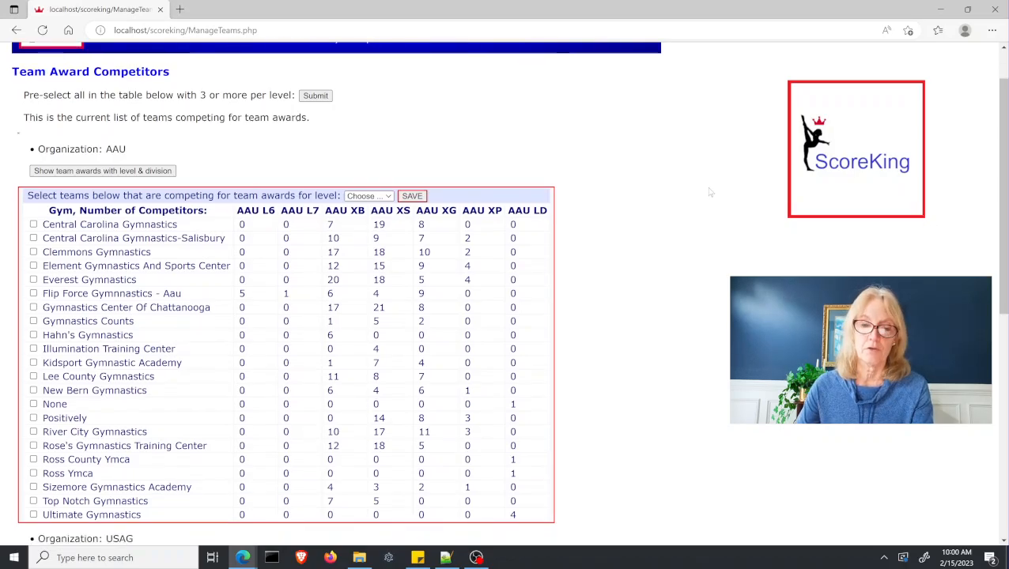
click(367, 195)
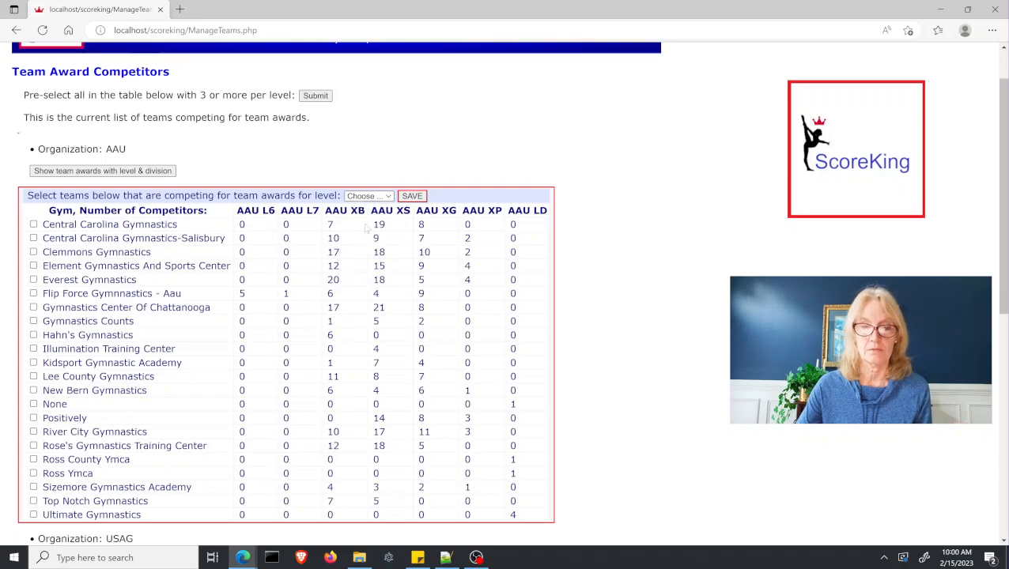
click(368, 195)
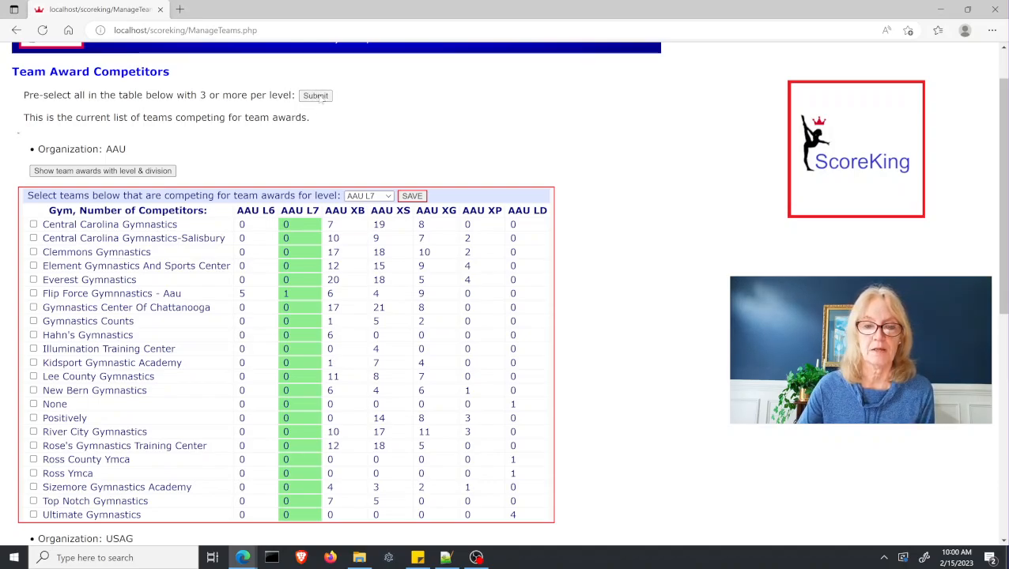
Submit the pre-select of all teams with 3 or more competitors per level
click(315, 95)
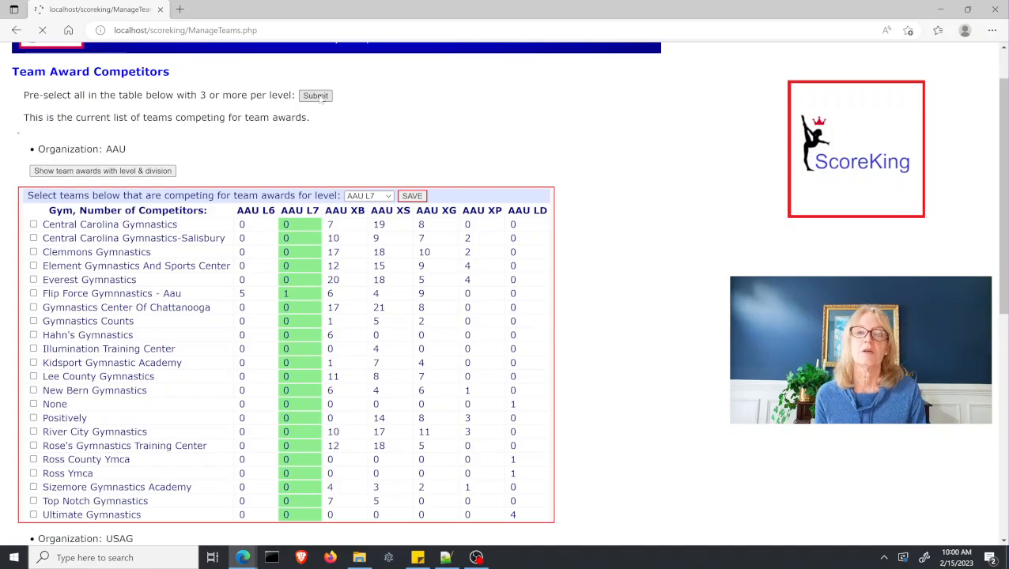
click(103, 171)
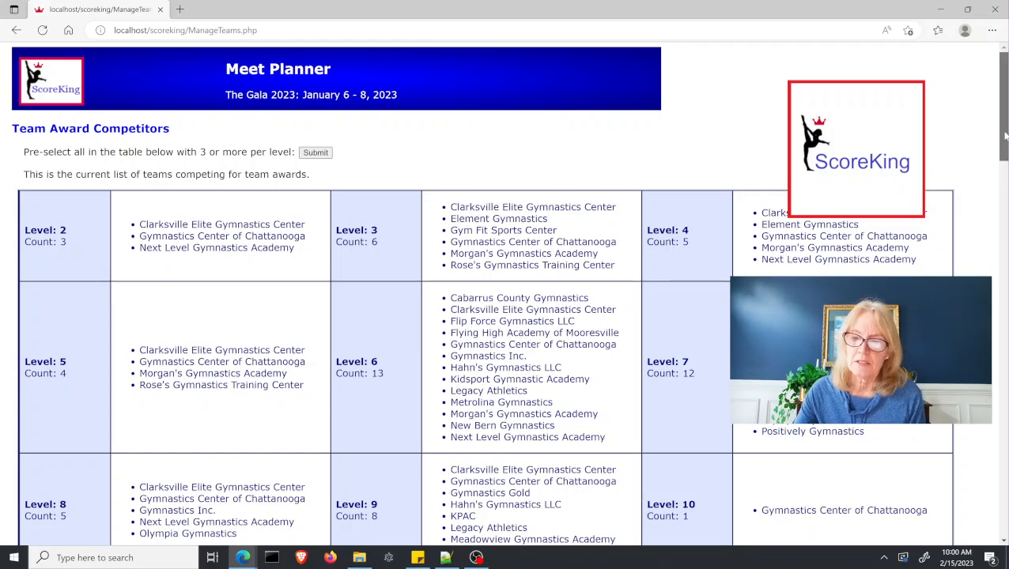
scroll(down, 3)
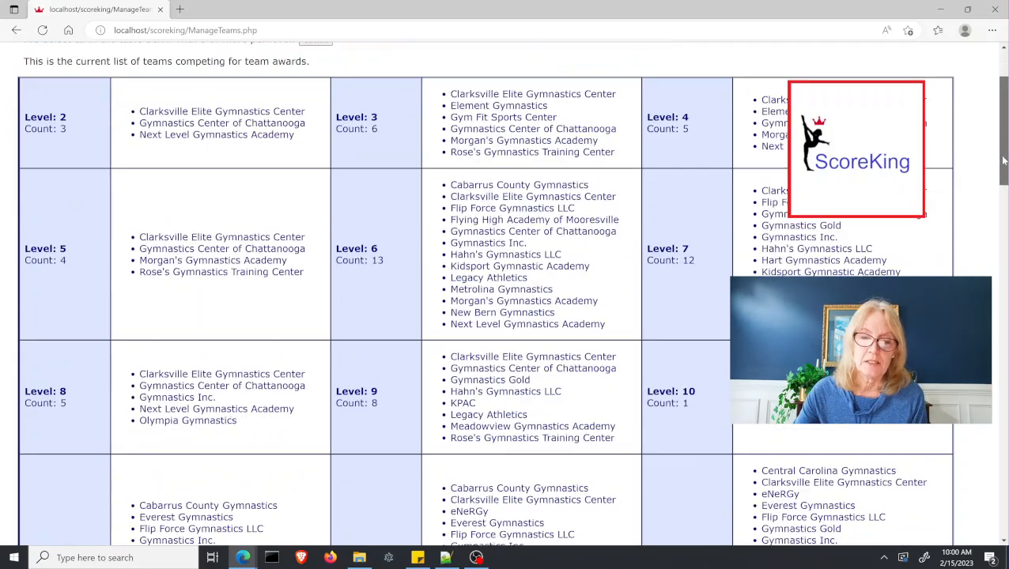
scroll(down, 3)
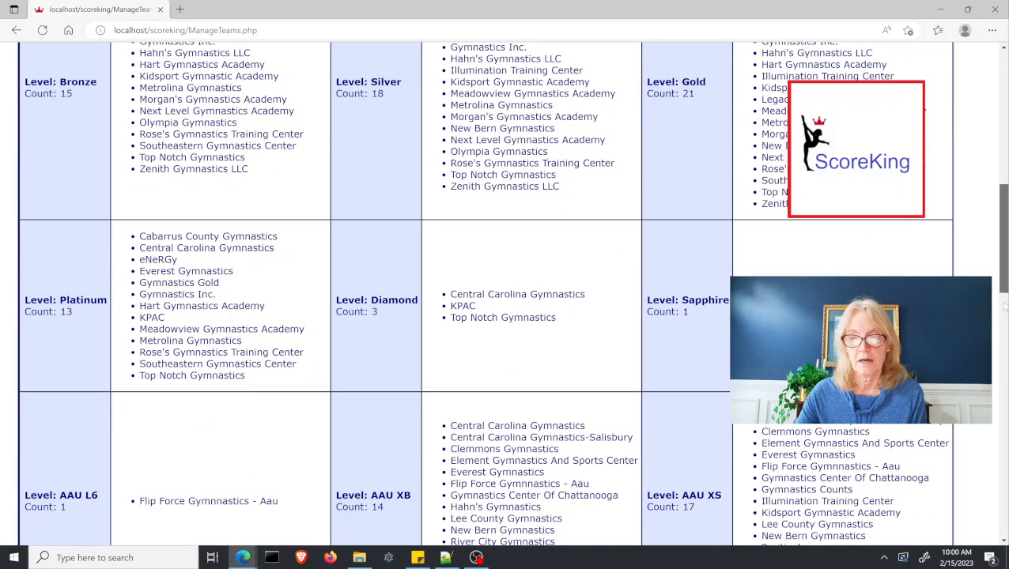
scroll(down, 3)
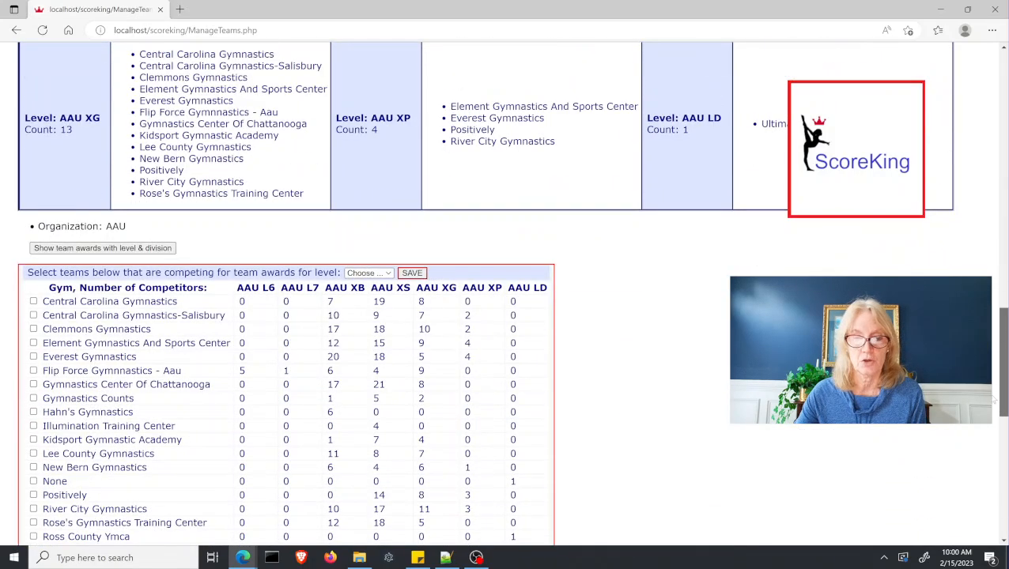
scroll(up, 3)
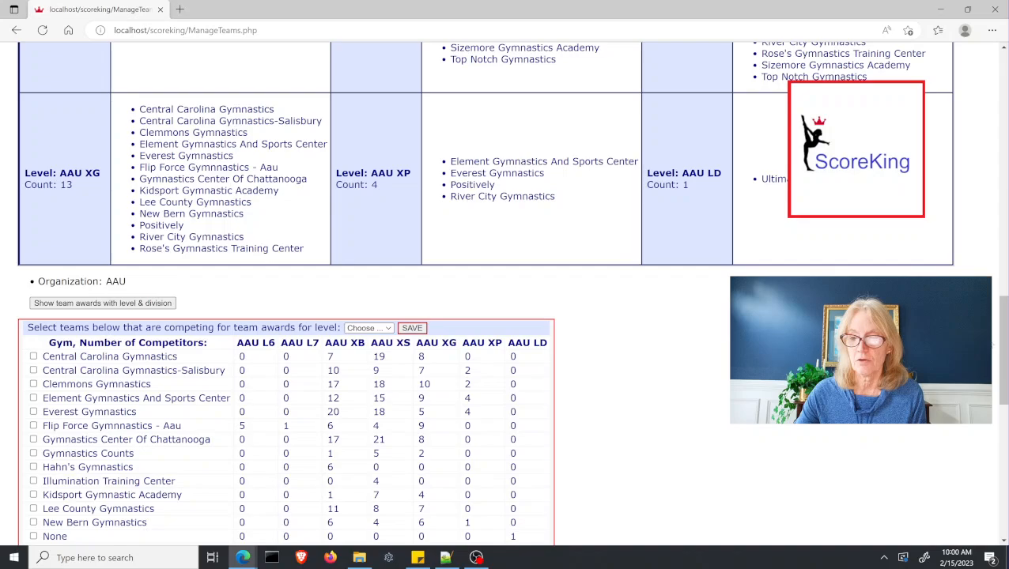
scroll(down, 3)
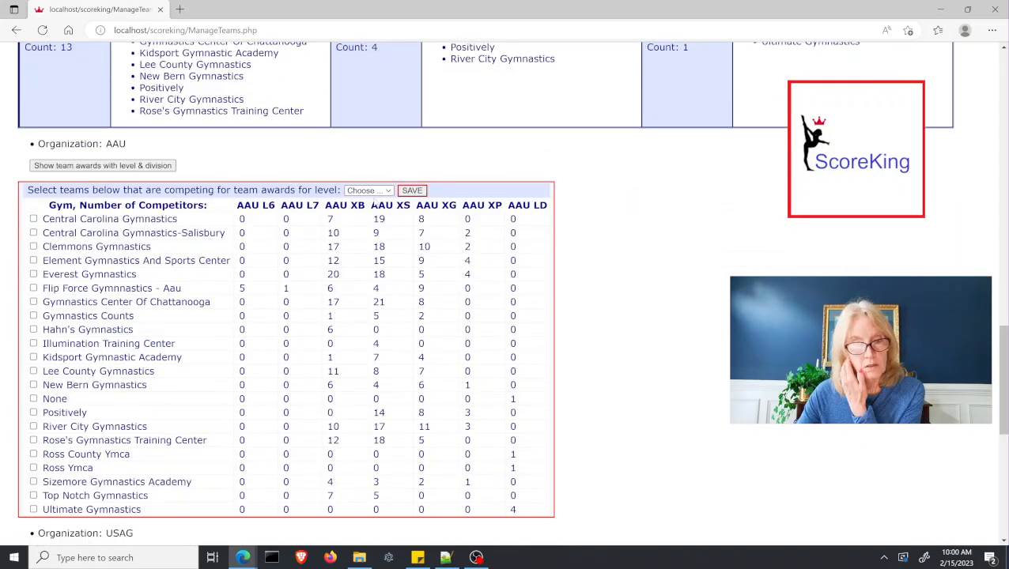
Choose level AAU XS and exclude Central Carolina Gymnastics from its team awards
click(367, 190)
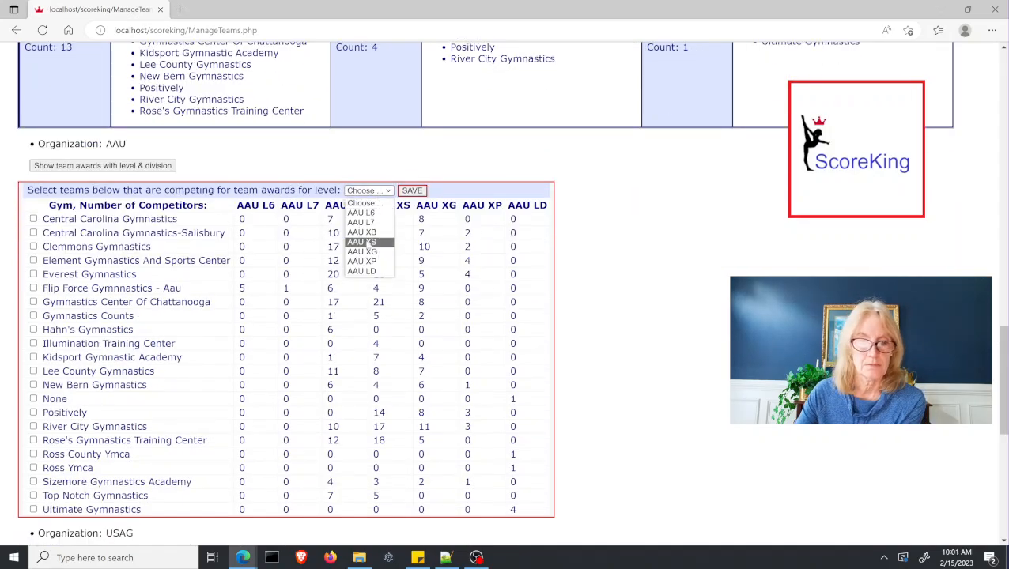
click(361, 242)
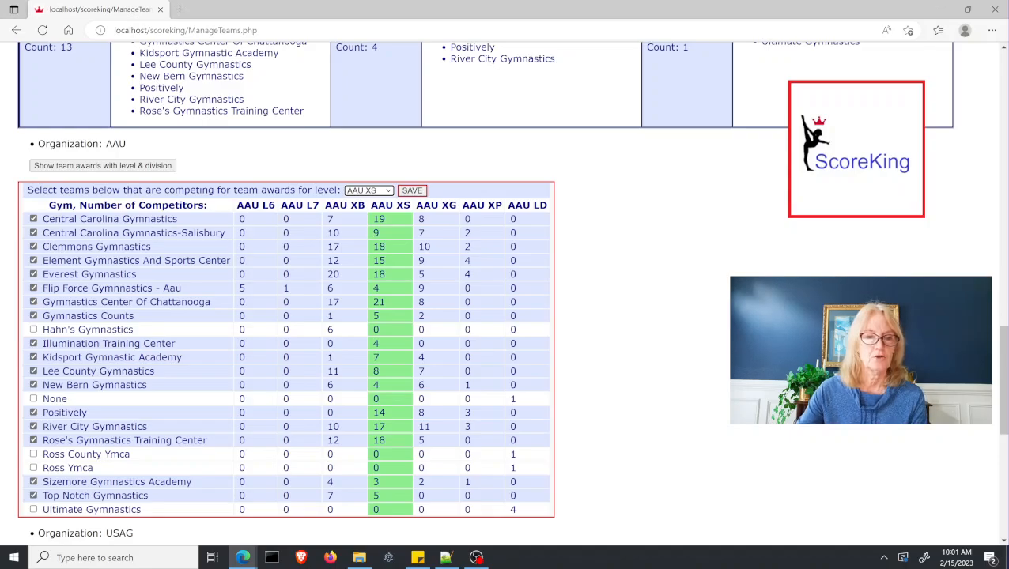
click(33, 219)
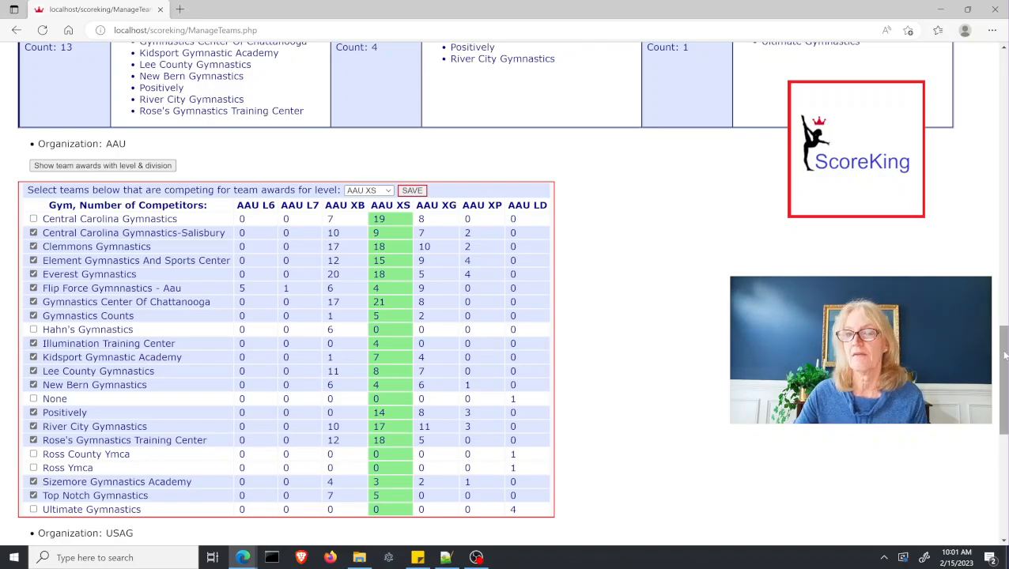
scroll(up, 3)
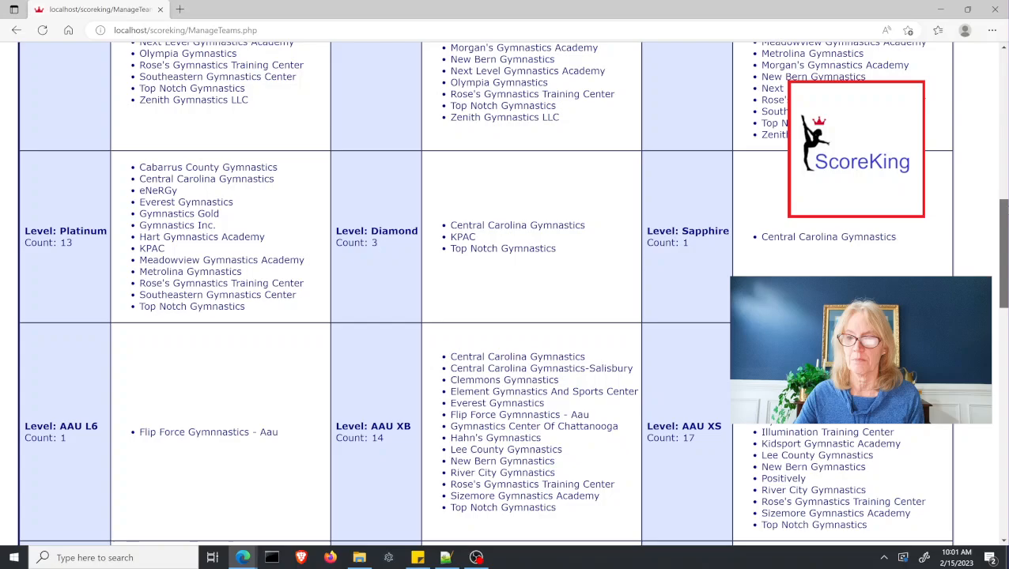
scroll(up, 3)
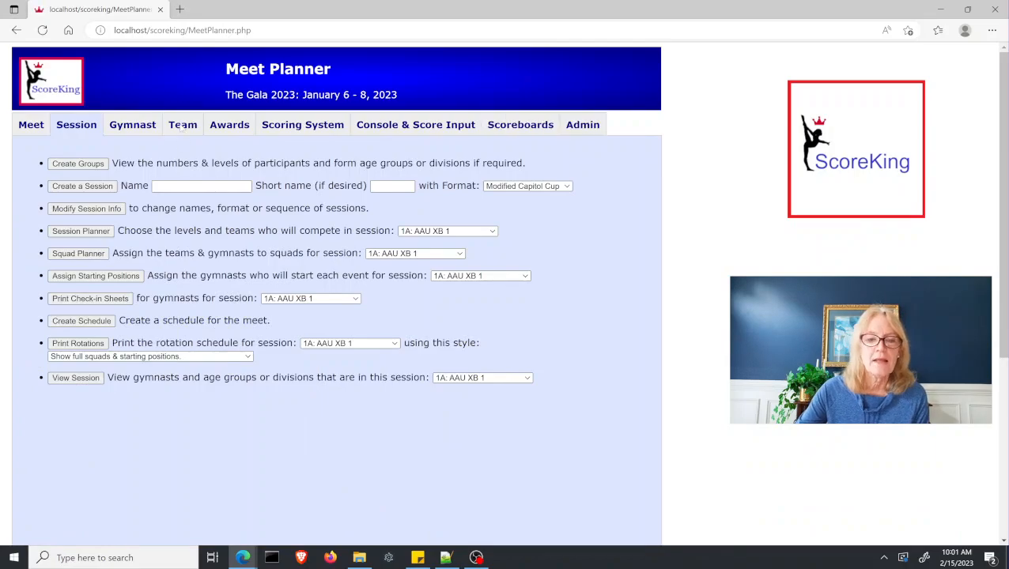
Go to the Awards page for The Gala 2023 via the Team tab
click(183, 124)
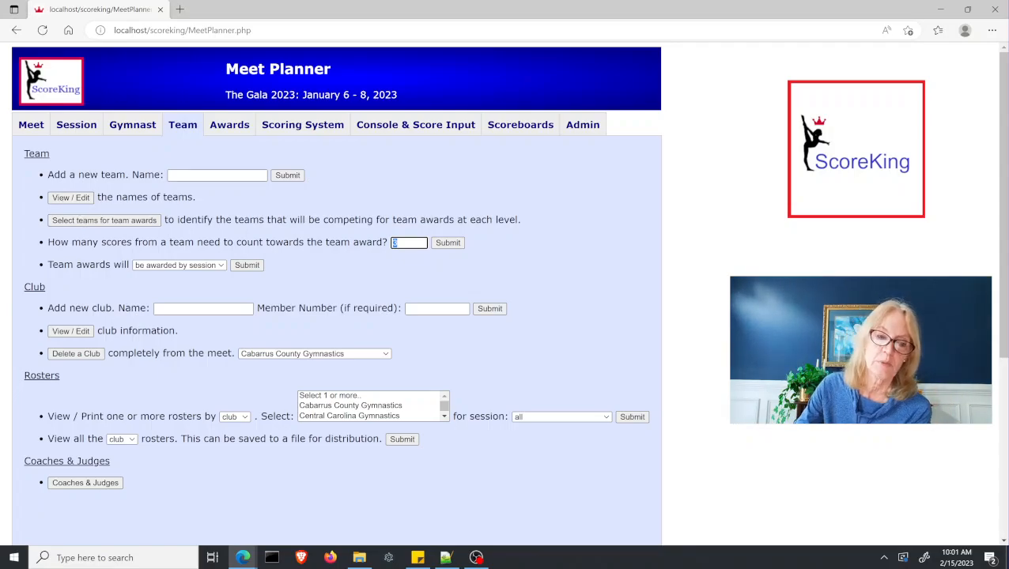
click(229, 124)
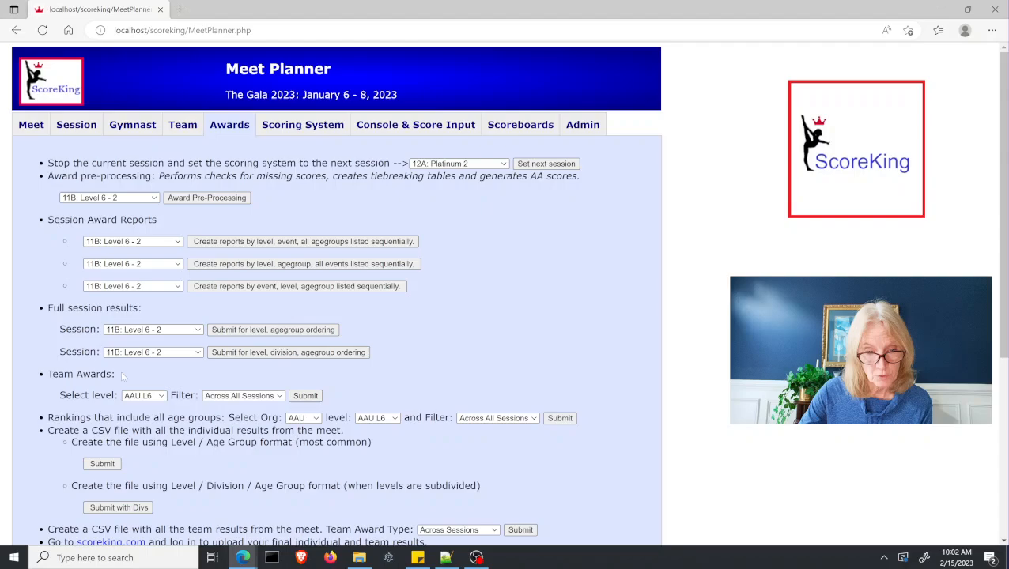
Choose AAU XS as the Team Awards report level
double_click(79, 374)
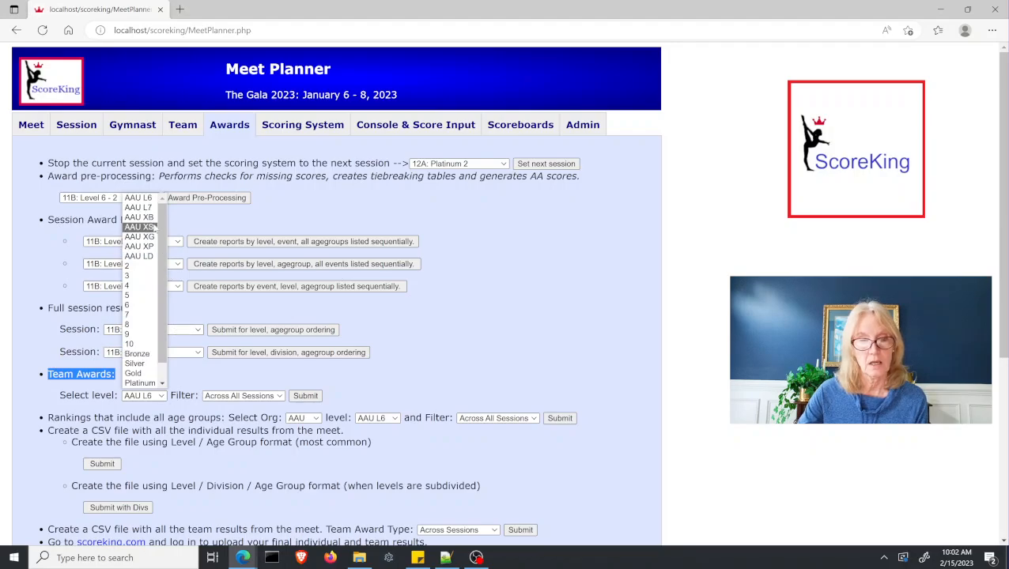
click(139, 226)
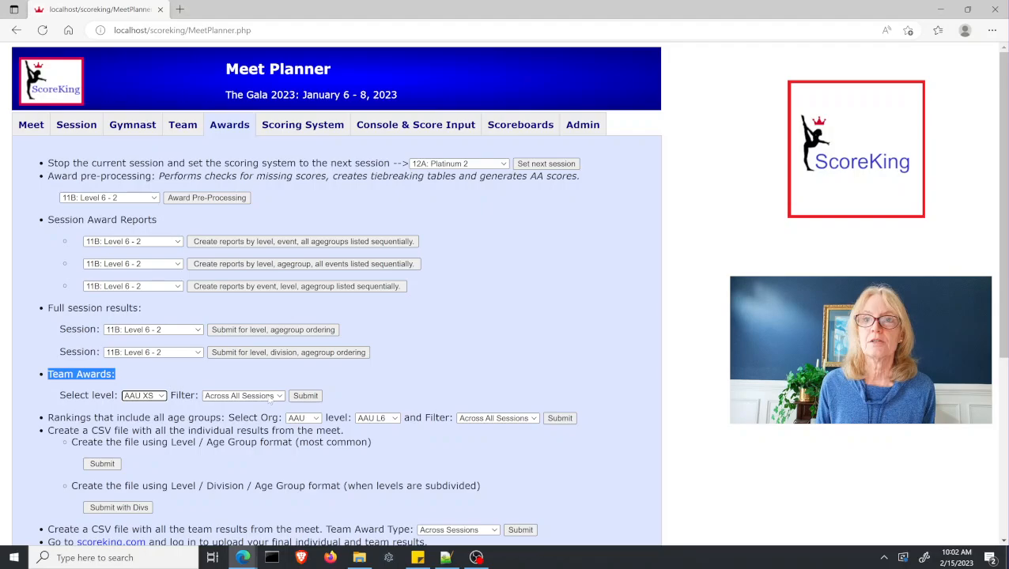
Filter the Team Awards report to One Session Only with session 3B: AAU XS 3
click(242, 395)
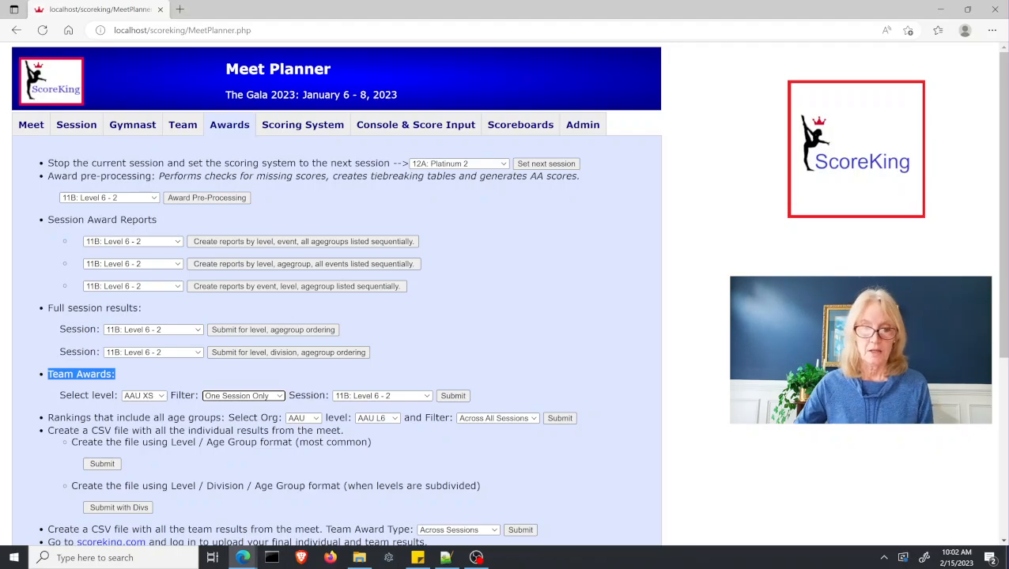
click(381, 395)
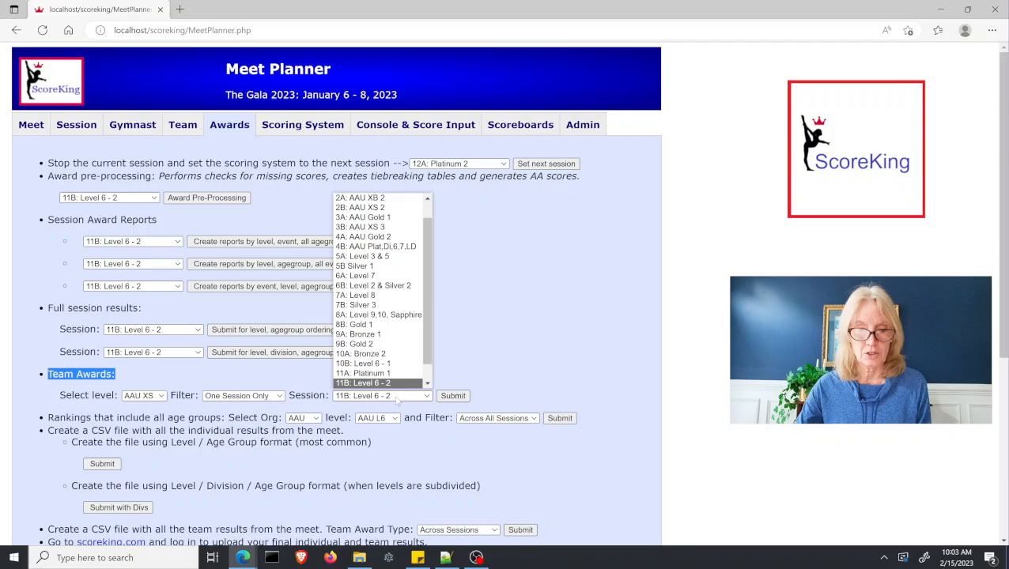
click(359, 227)
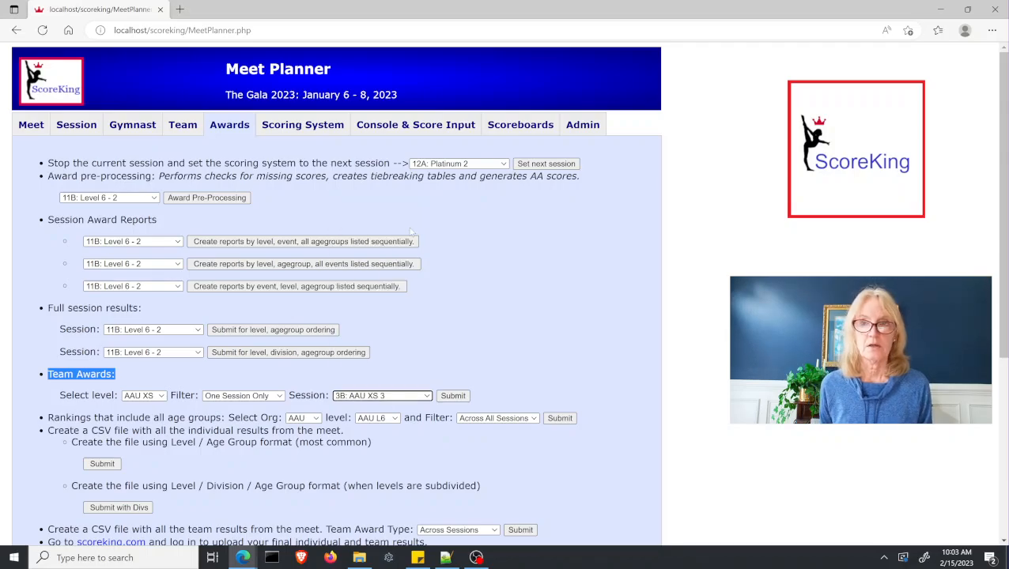